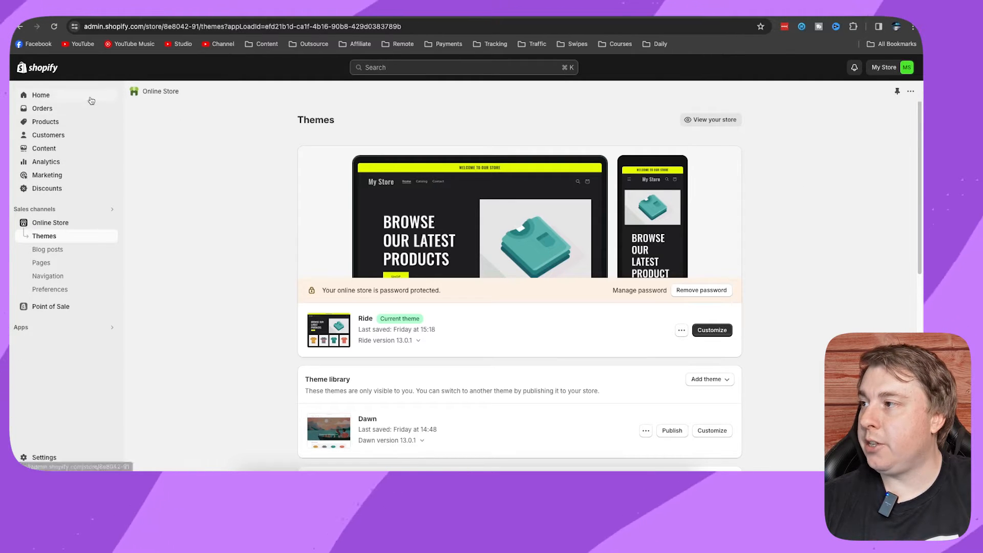
mouse_move(57, 191)
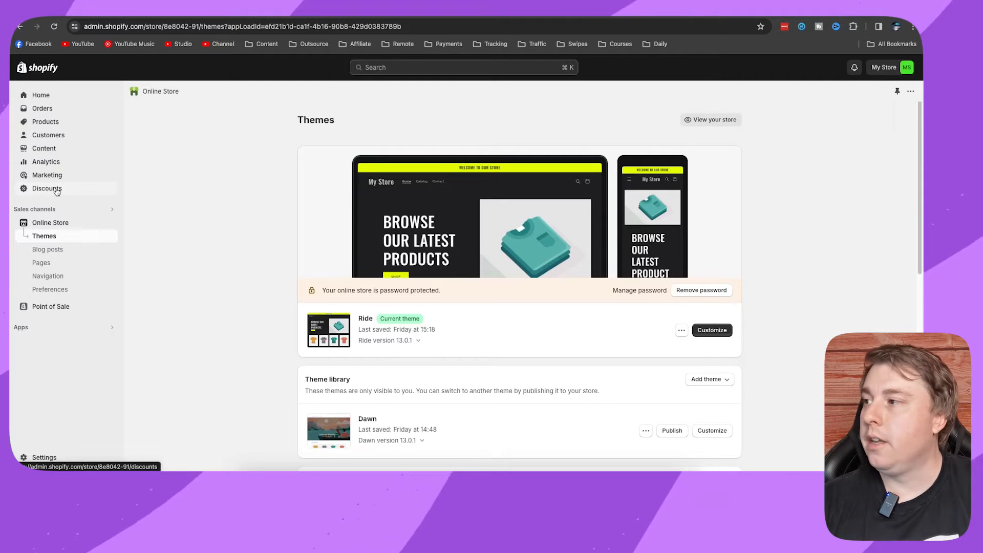
Open the Discounts page from the admin sidebar.
click(47, 188)
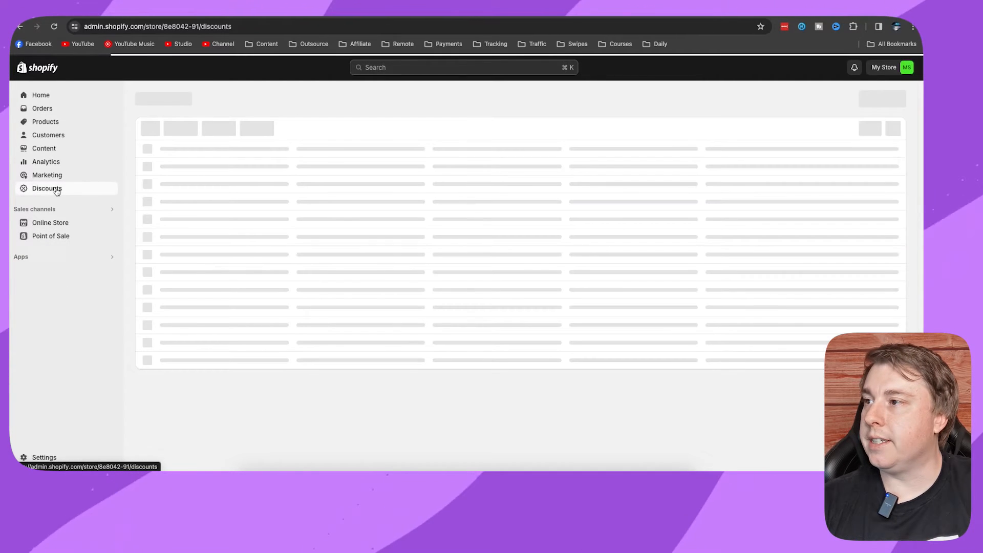
click(46, 189)
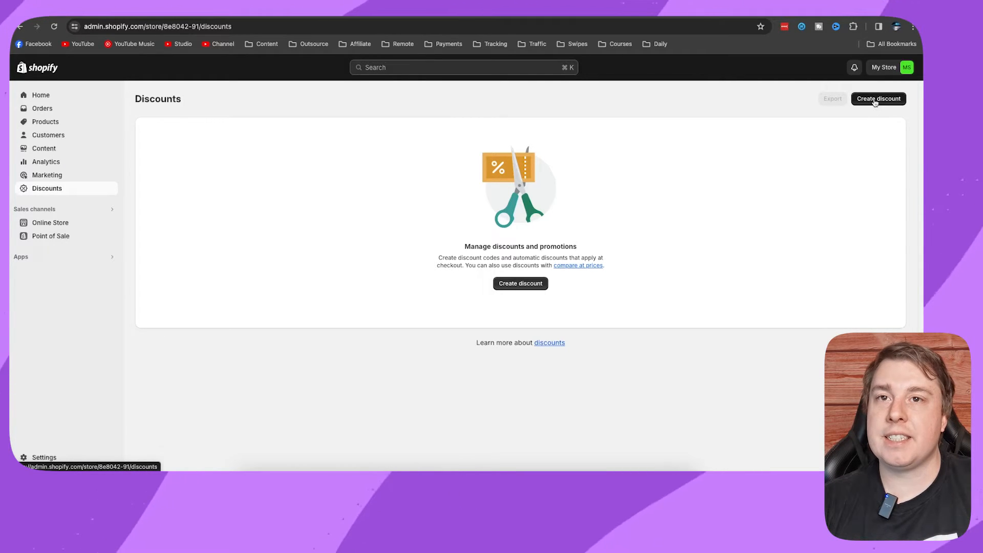
Start a new discount to bring up the discount-type picker.
click(878, 99)
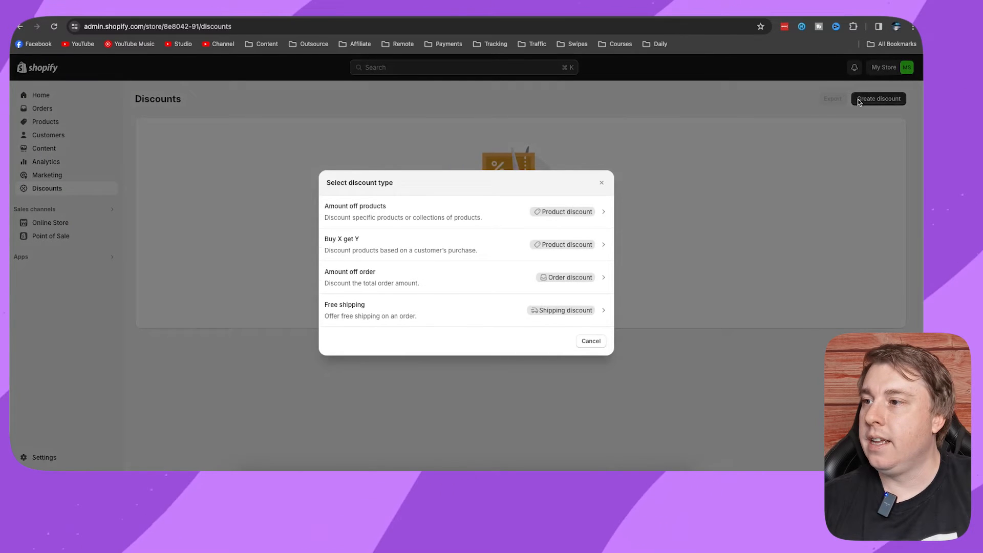
mouse_move(366, 250)
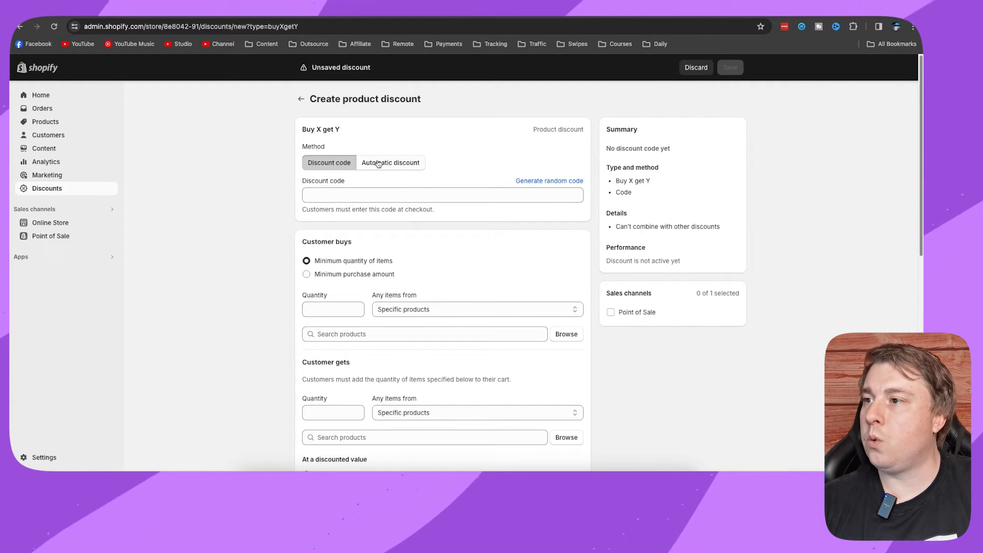
Make the Buy X get Y discount automatic and title it 'Buy 2 Get 1 Free'.
click(391, 163)
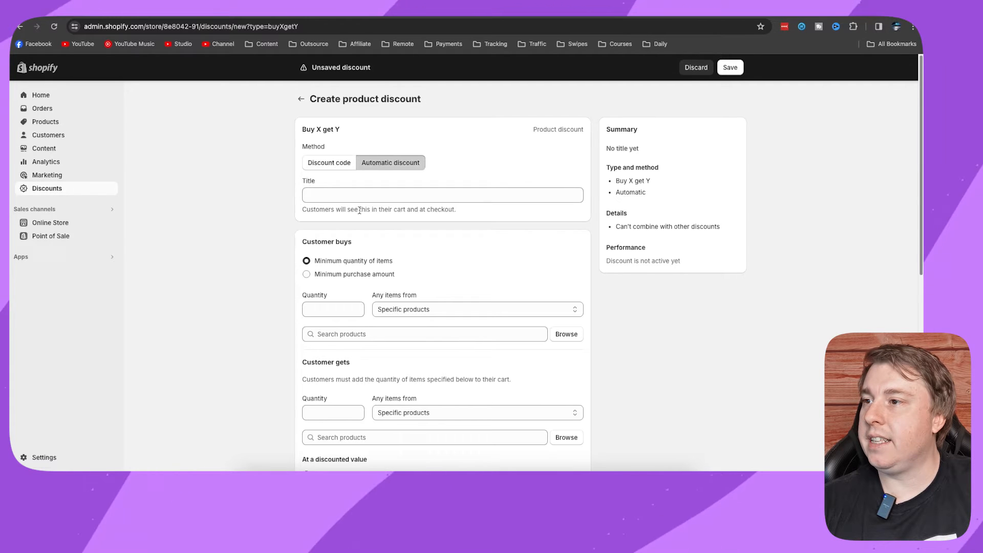
click(442, 195)
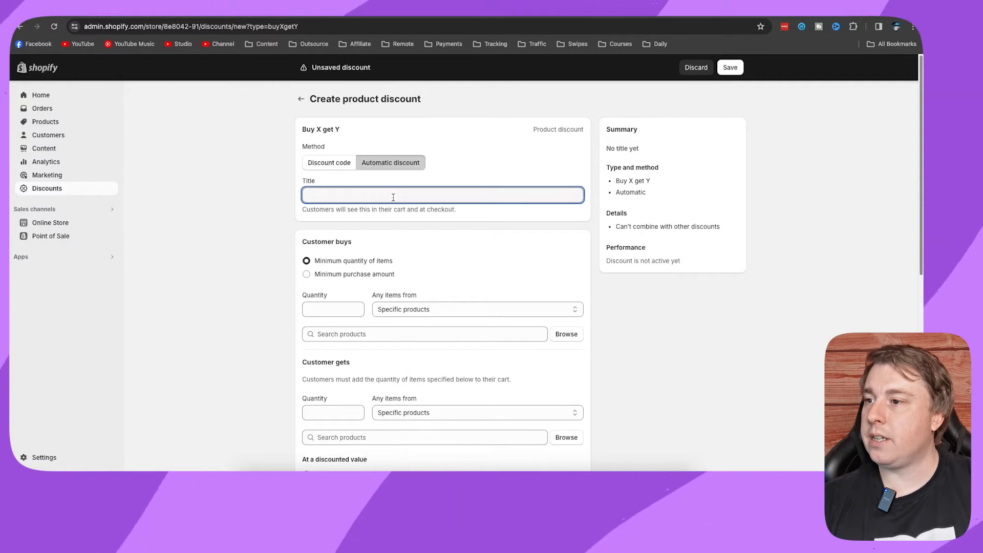
text(By)
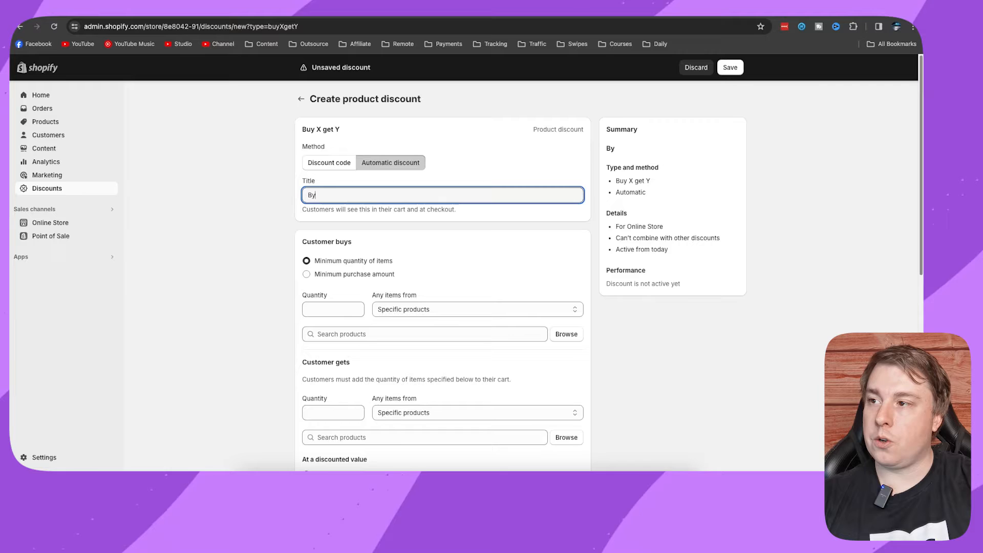
text(Buy 2 Get 1 Free)
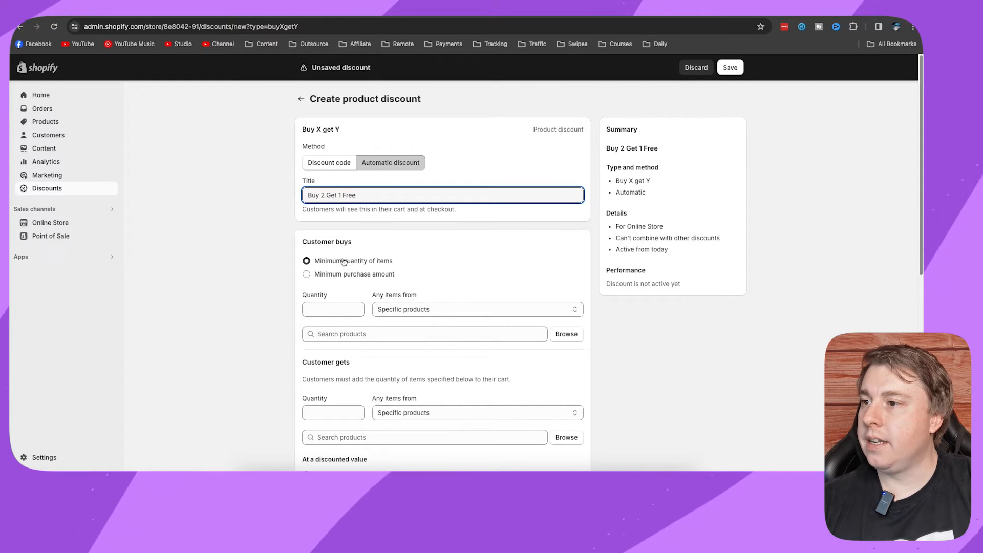
mouse_move(365, 268)
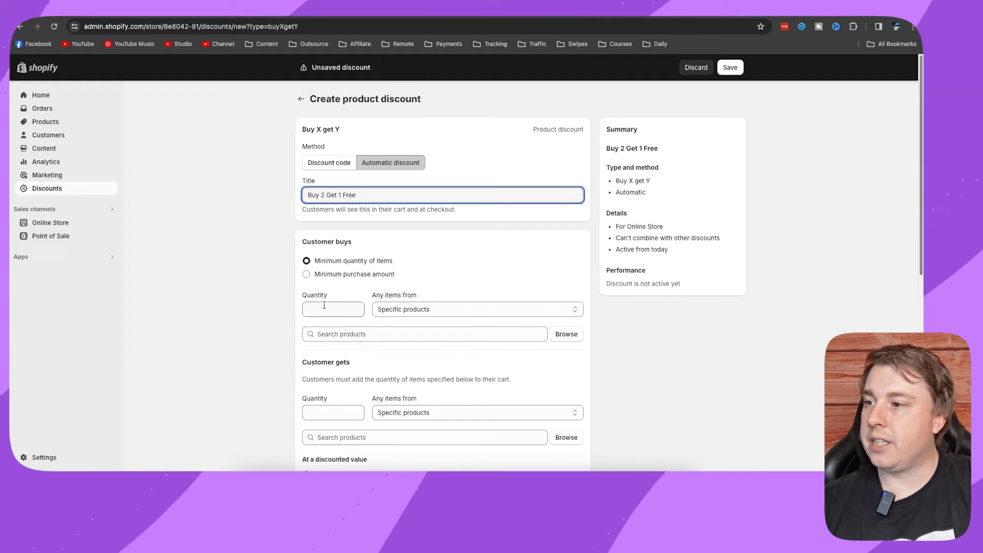
Require customers to buy quantity 2 from specific collections.
text(2)
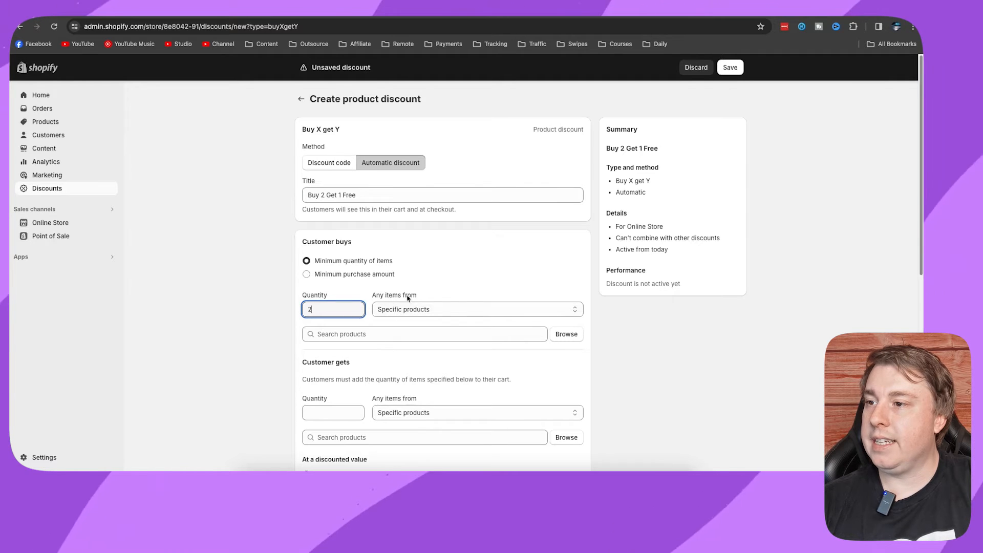
click(478, 309)
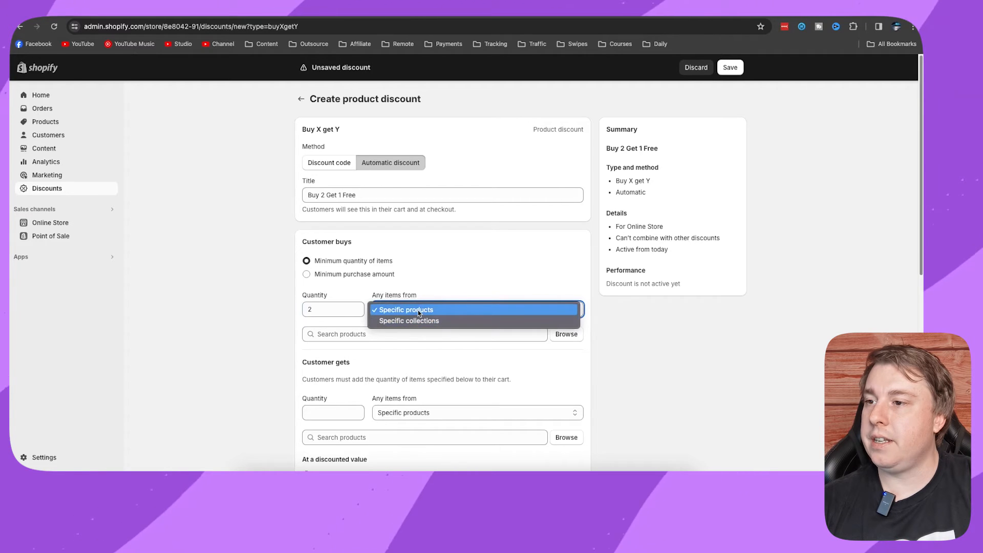
click(409, 320)
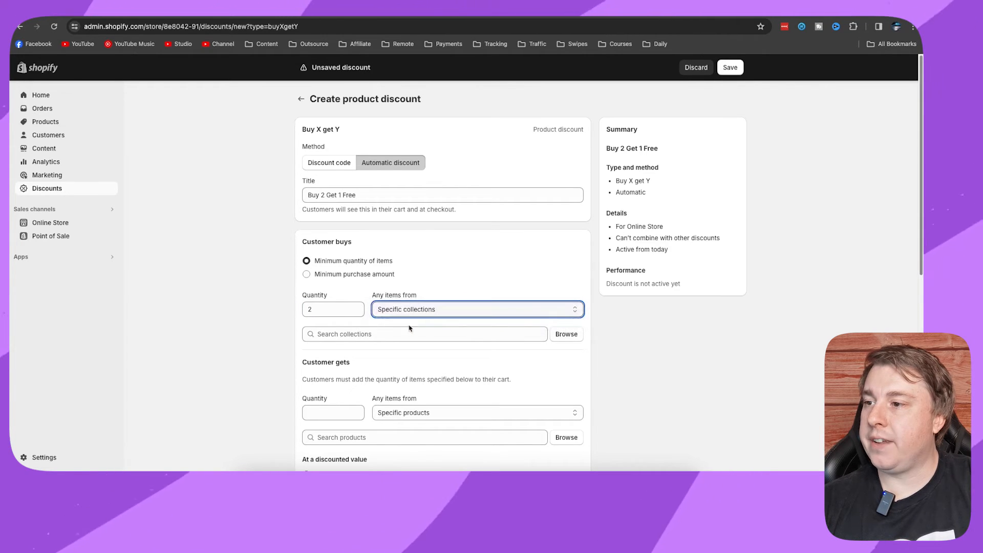
click(425, 334)
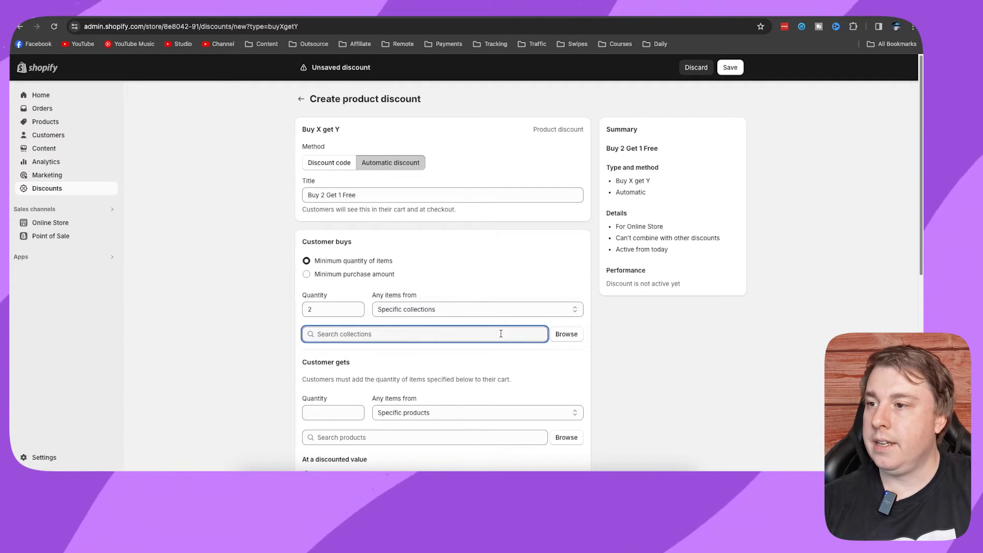
mouse_move(460, 313)
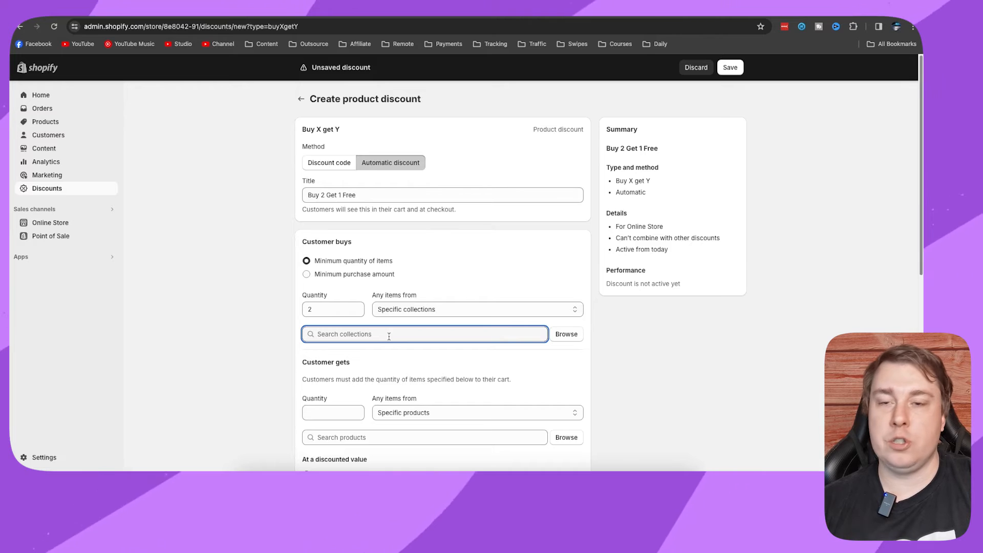
Set Customer gets to quantity 1 from specific collections.
scroll(down, 3)
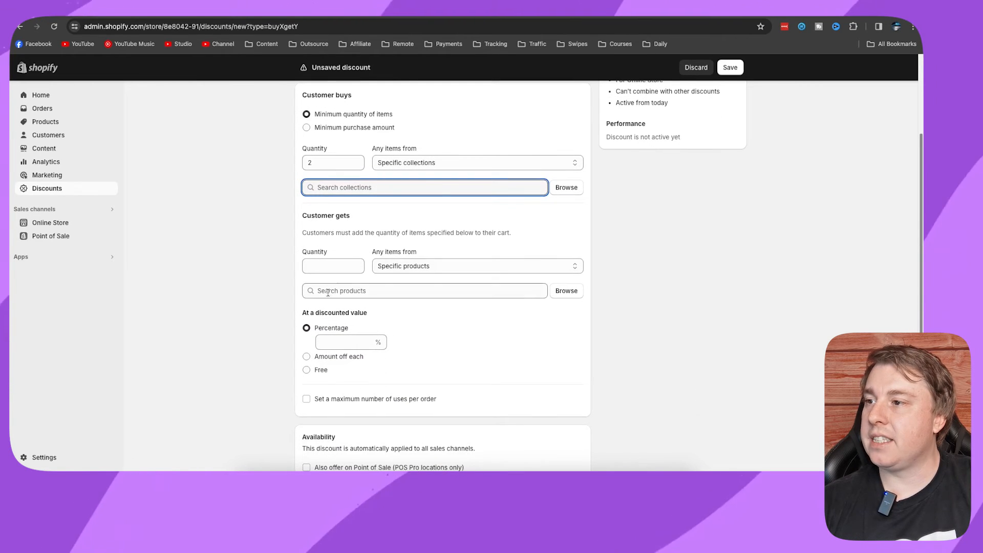
click(333, 266)
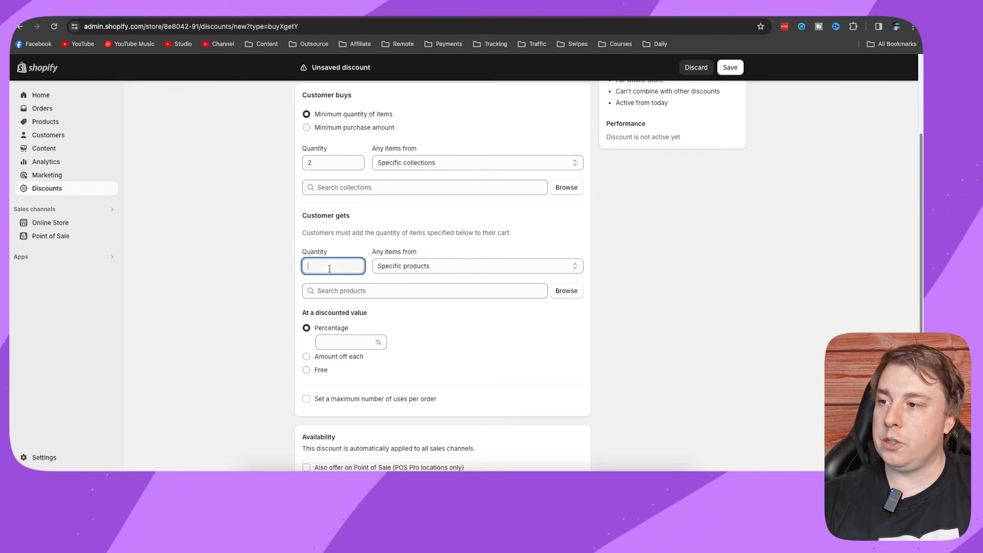
text(1)
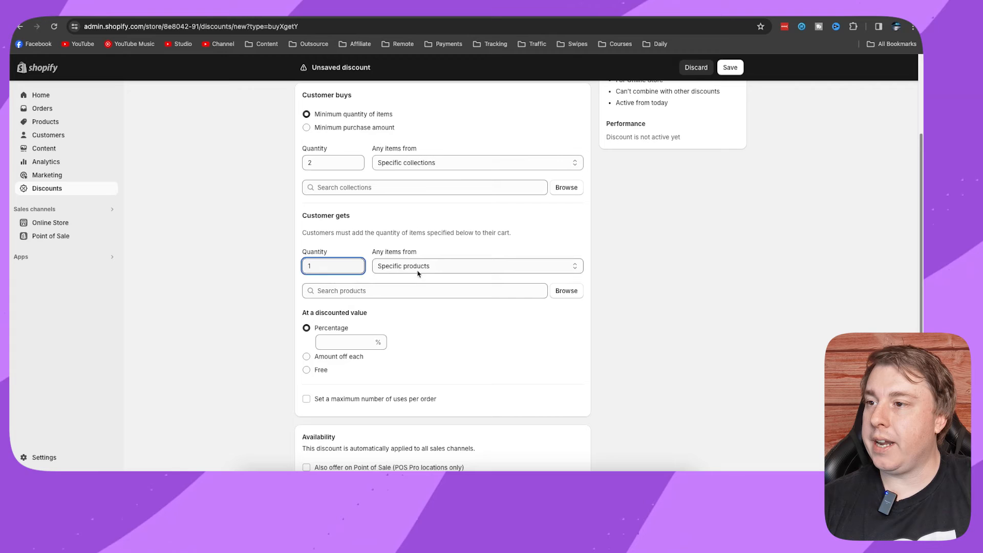
click(477, 266)
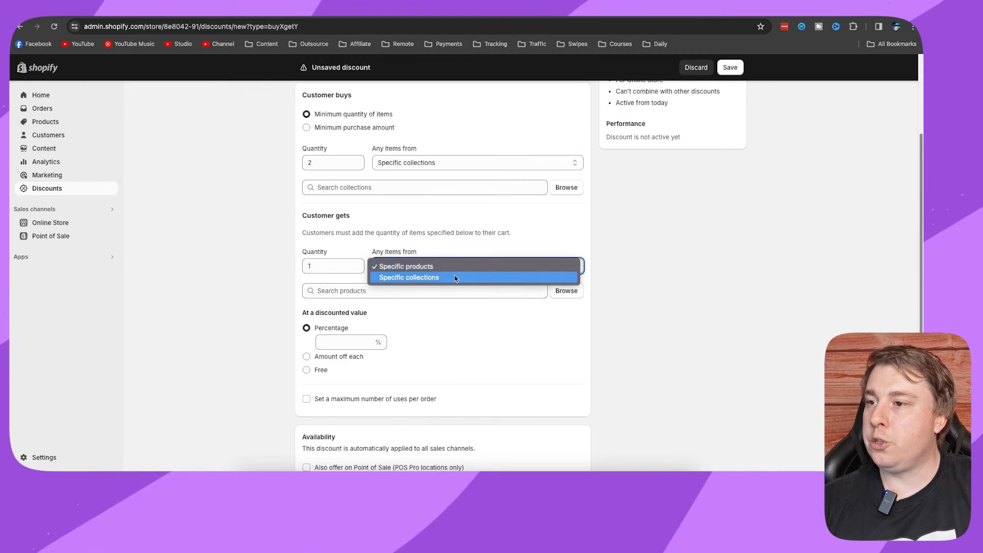
mouse_move(418, 280)
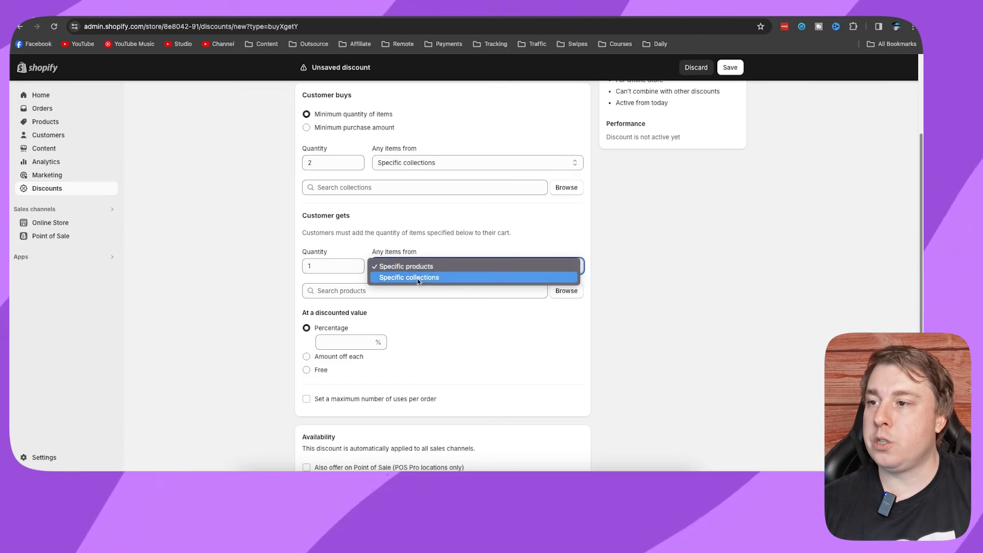
click(409, 277)
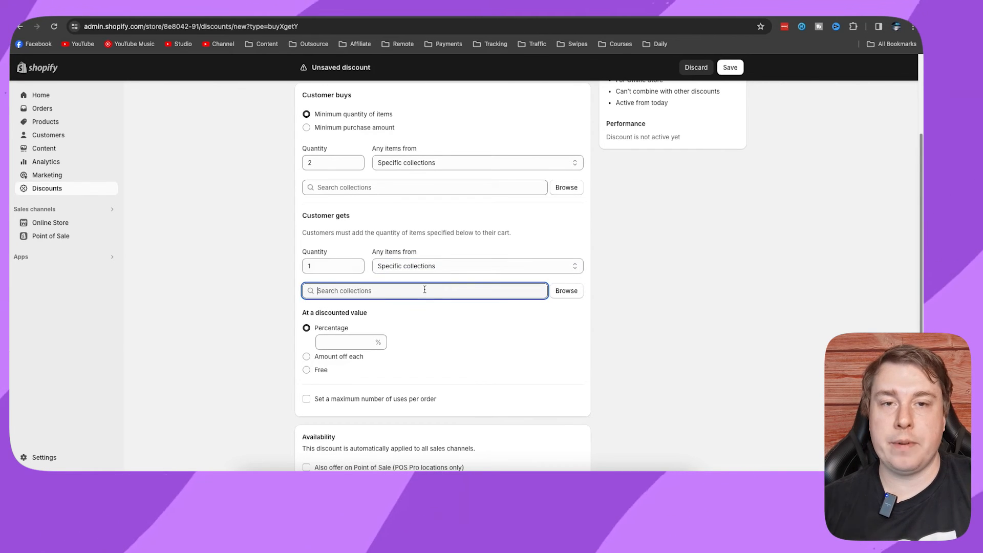
scroll(down, 3)
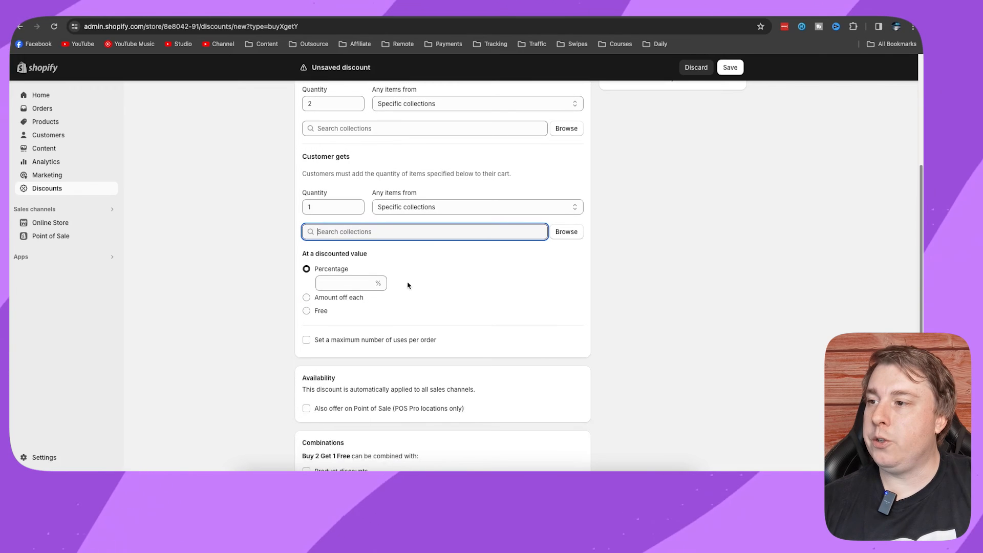
Make the gotten item free and scroll down to the Save discount button.
click(306, 310)
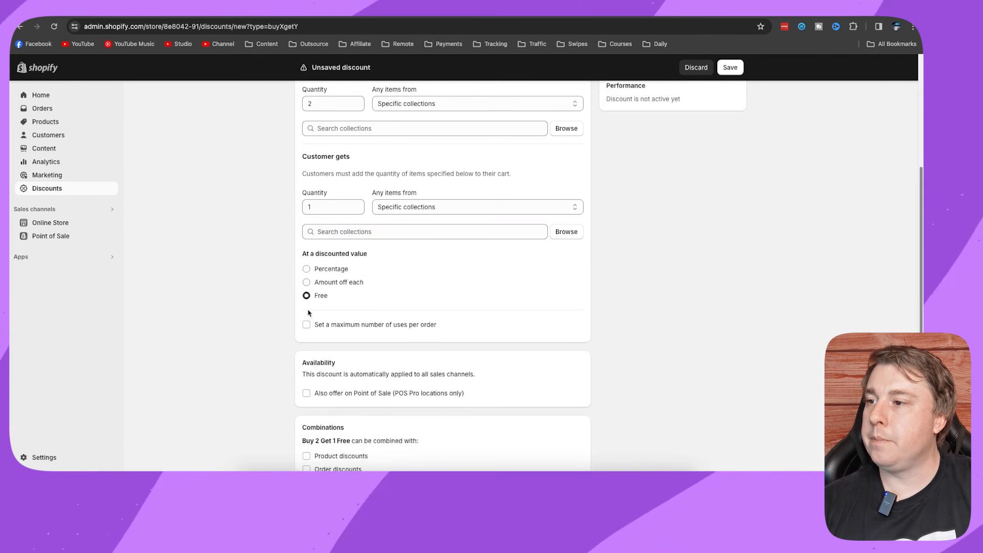
scroll(down, 3)
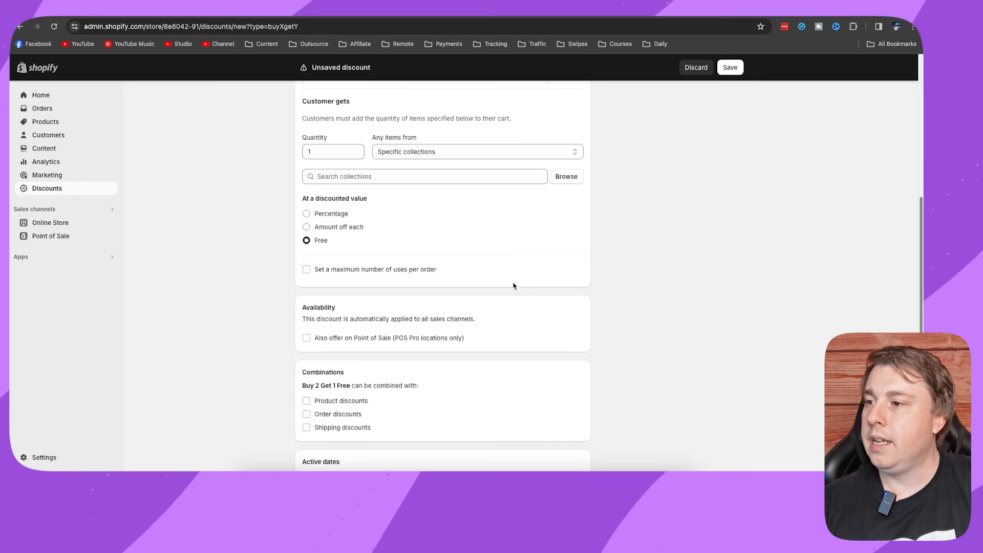
scroll(down, 3)
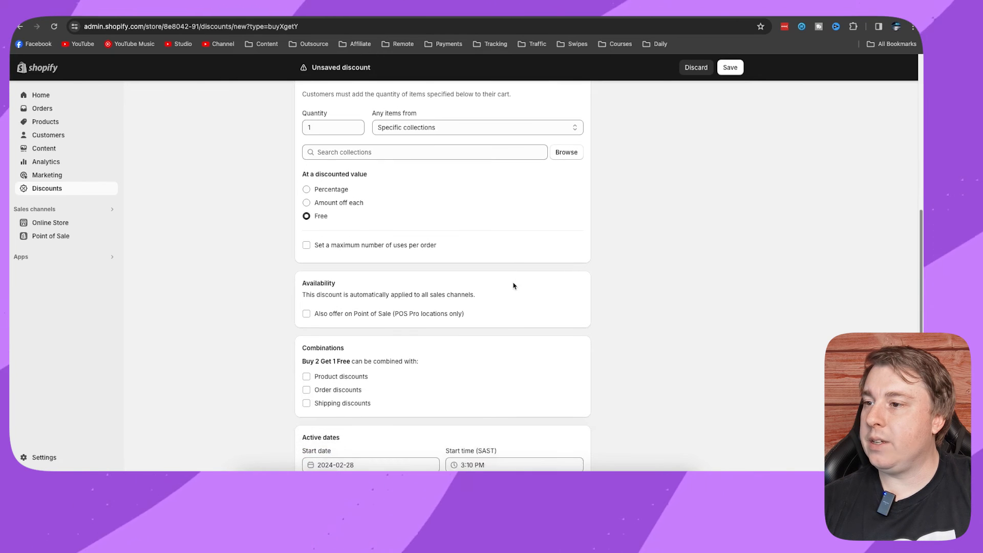
scroll(down, 3)
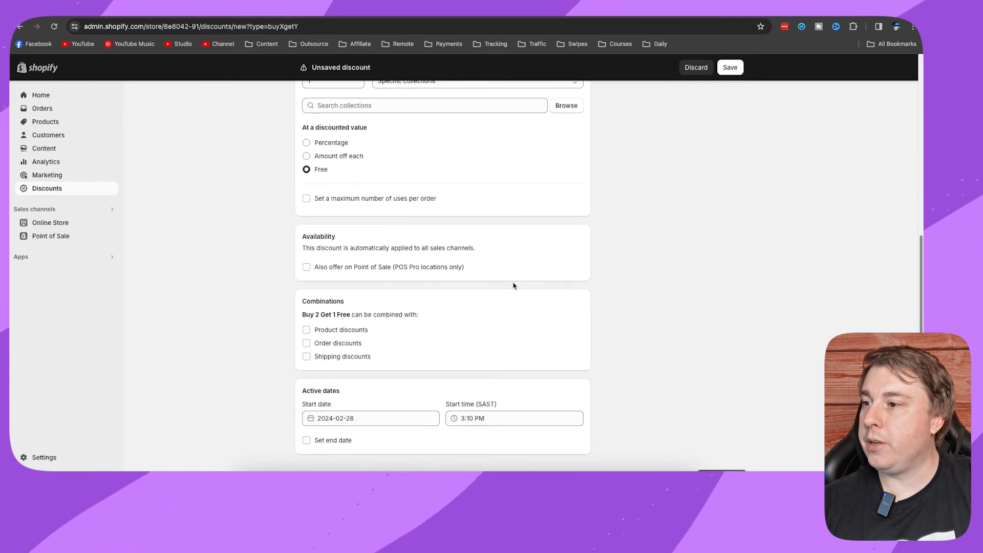
scroll(down, 3)
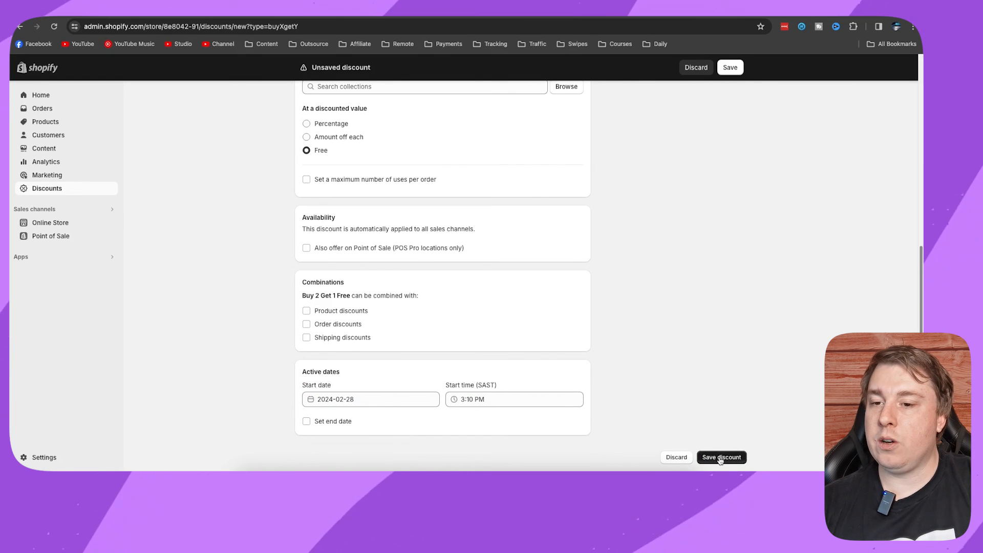
mouse_move(703, 398)
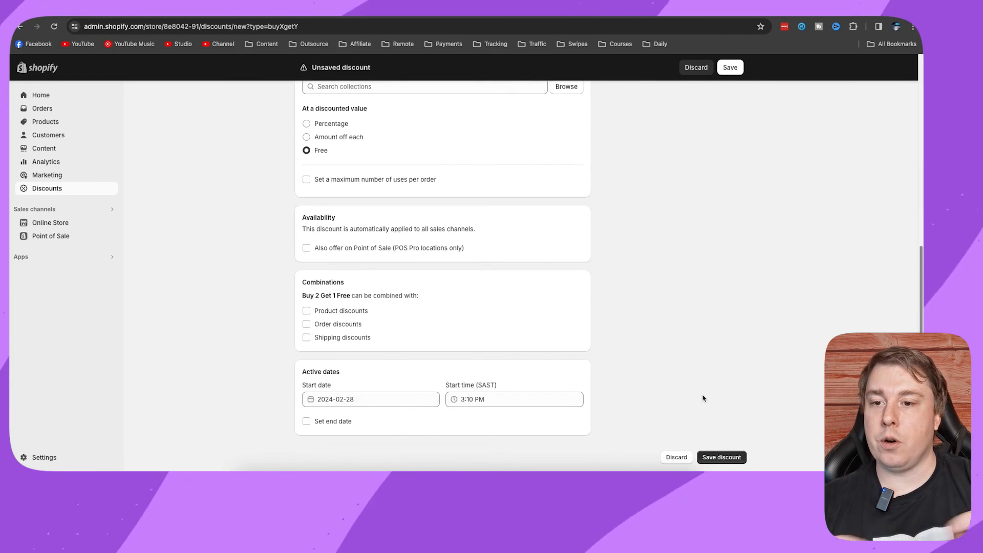